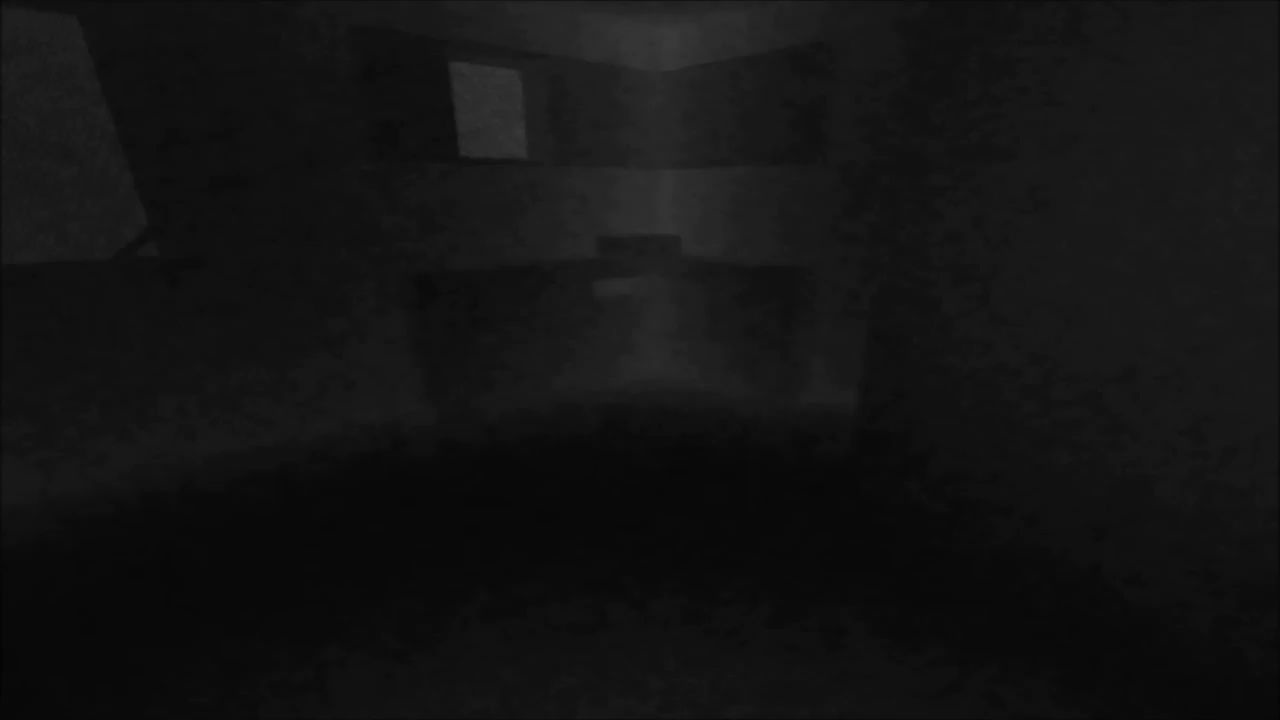
pyautogui.hscroll(3)
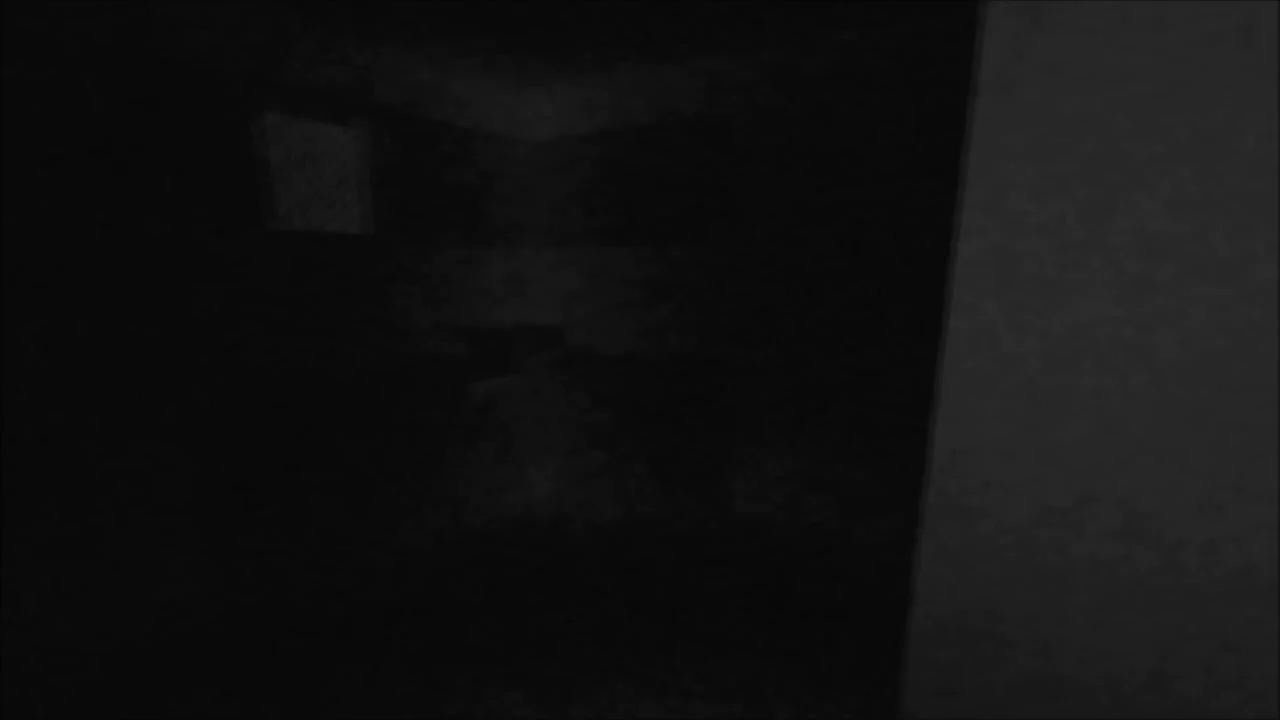